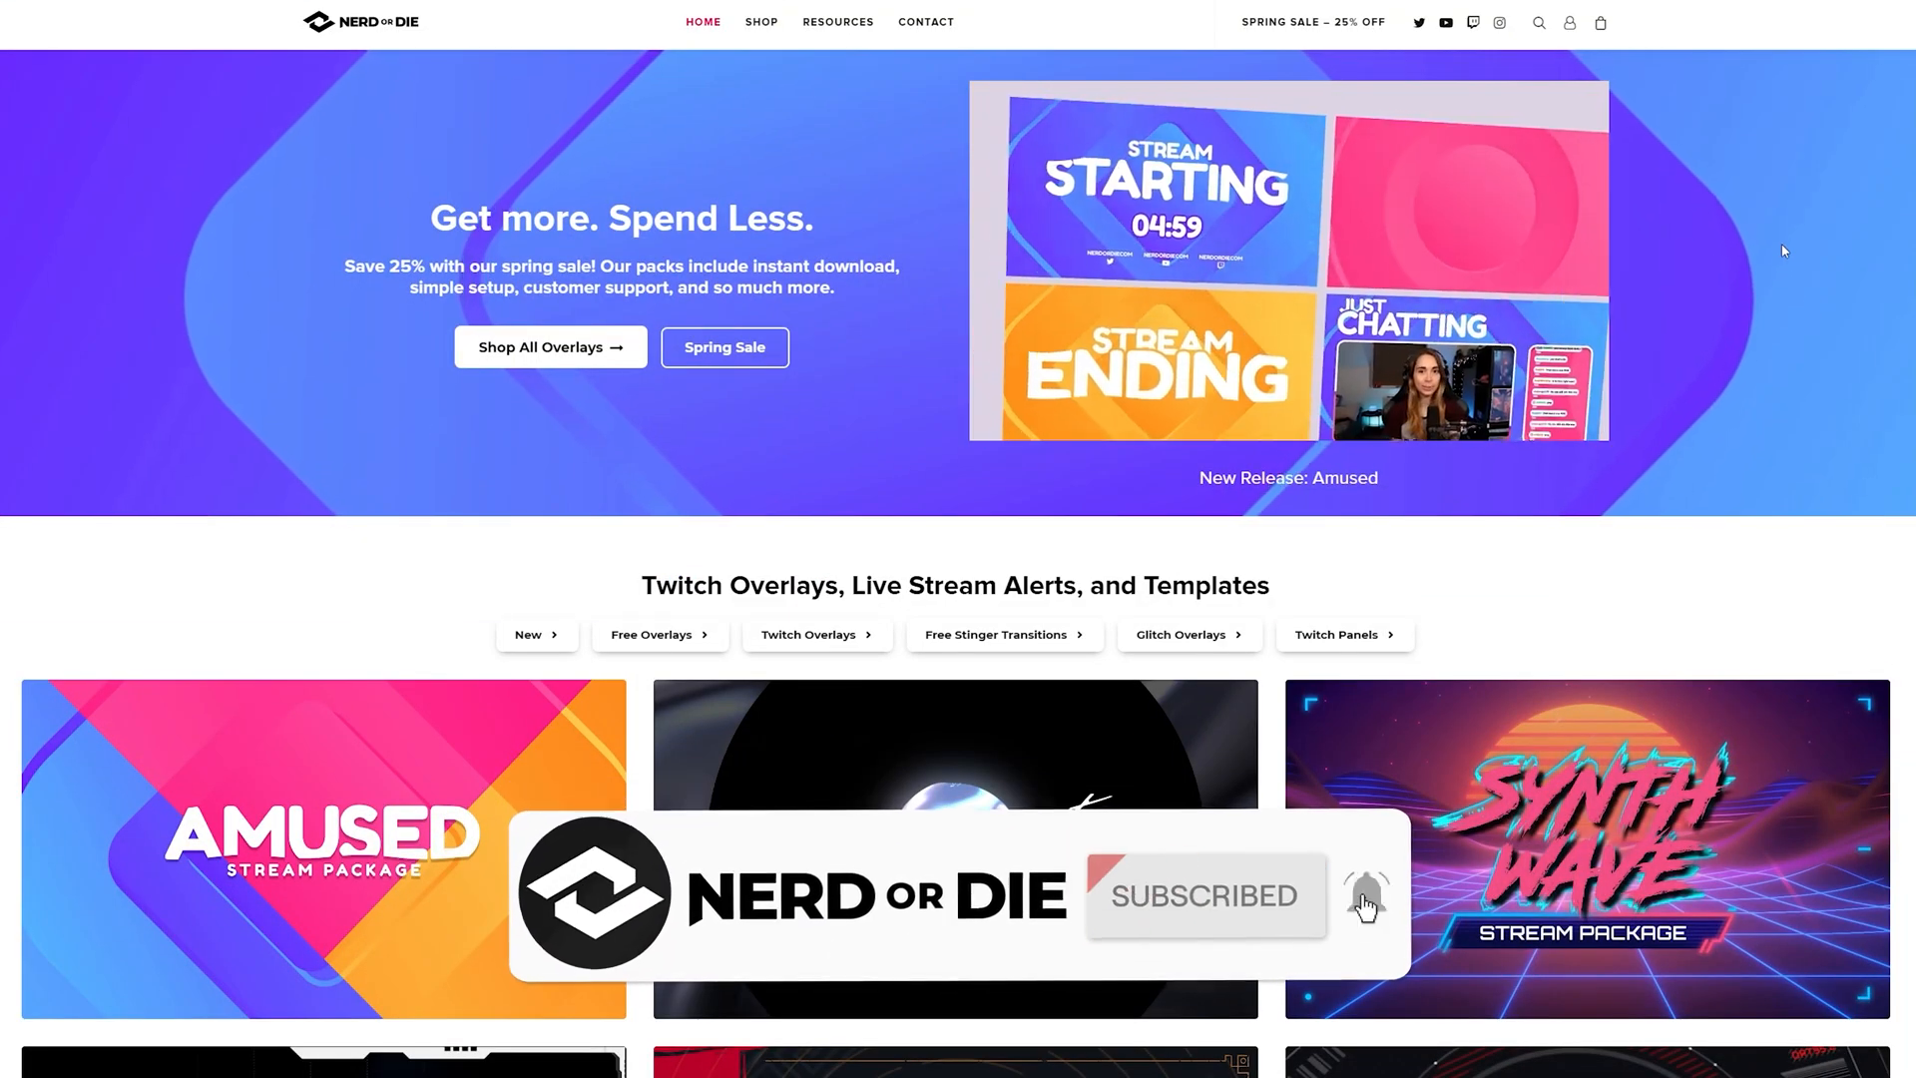
{"action": "scroll", "scroll_direction": "down", "scroll_amount": 3}
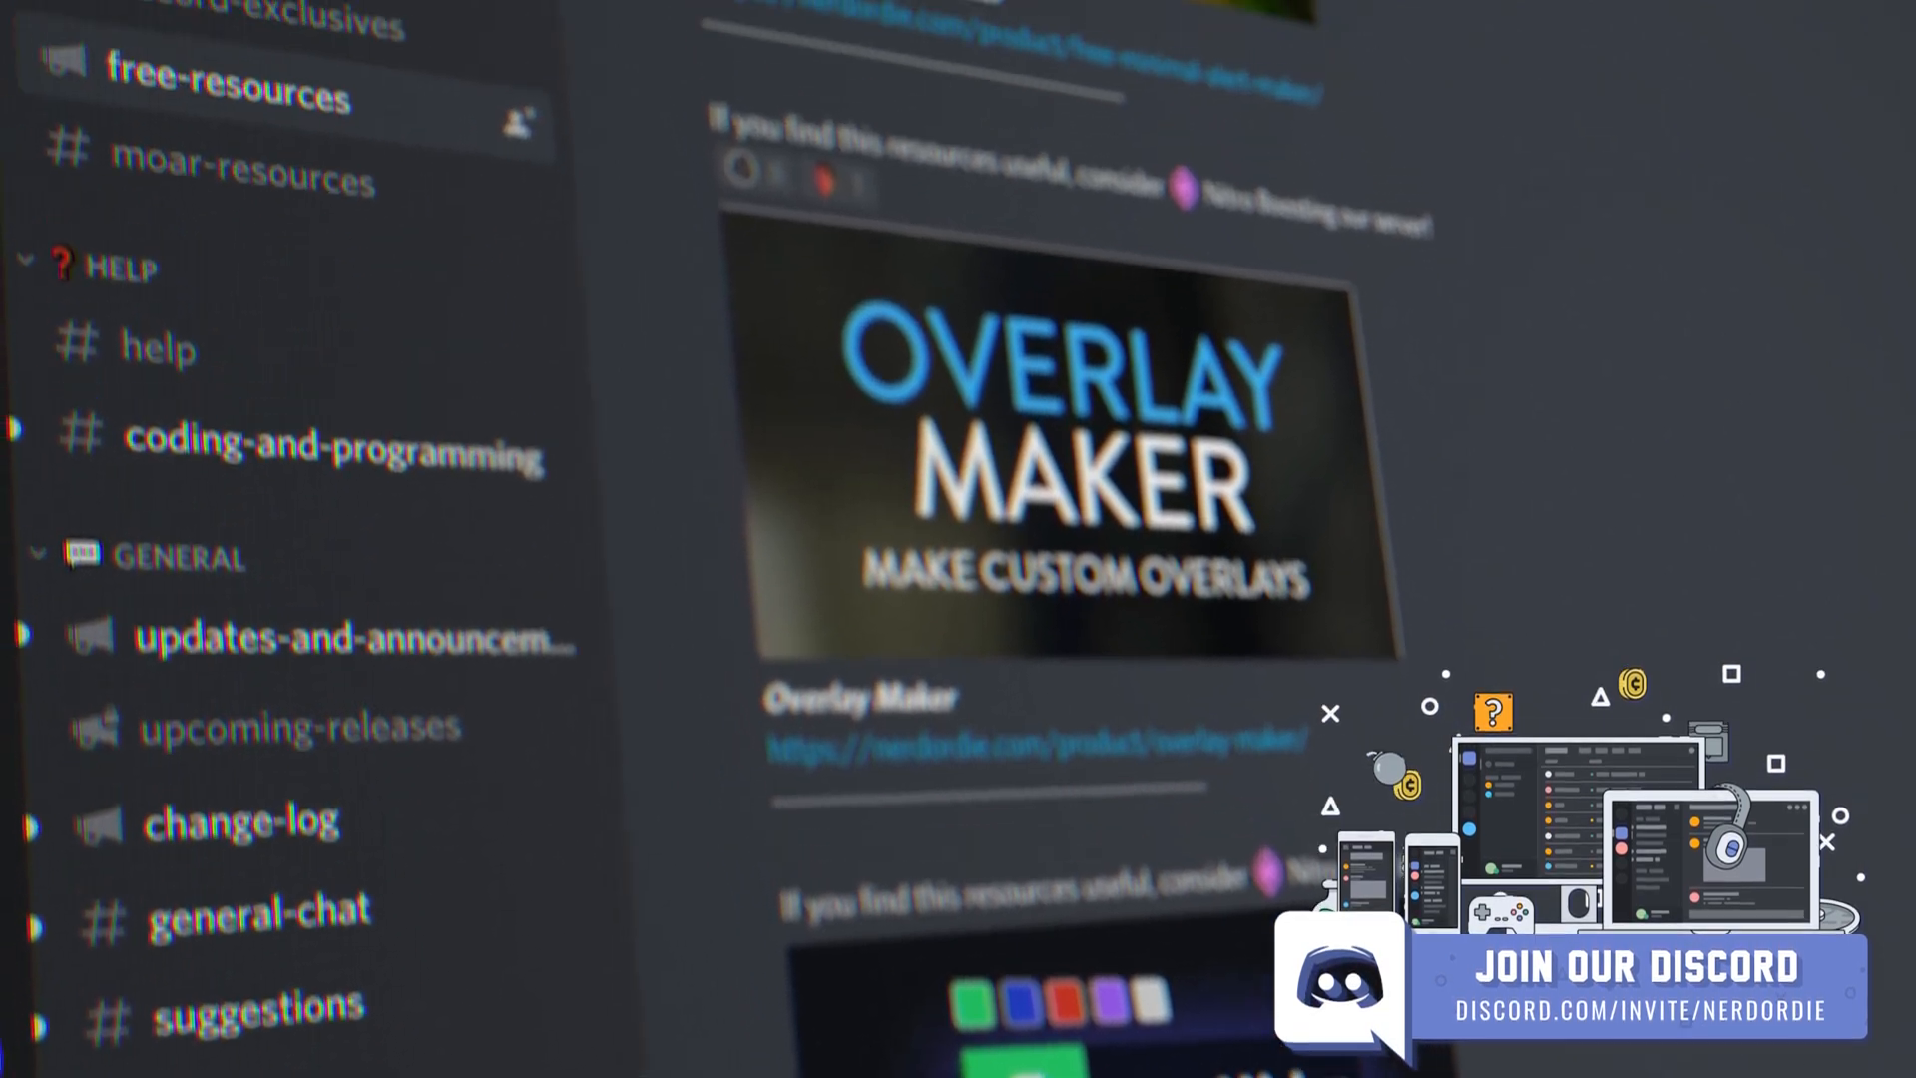
{"action": "scroll", "scroll_direction": "up", "scroll_amount": 3}
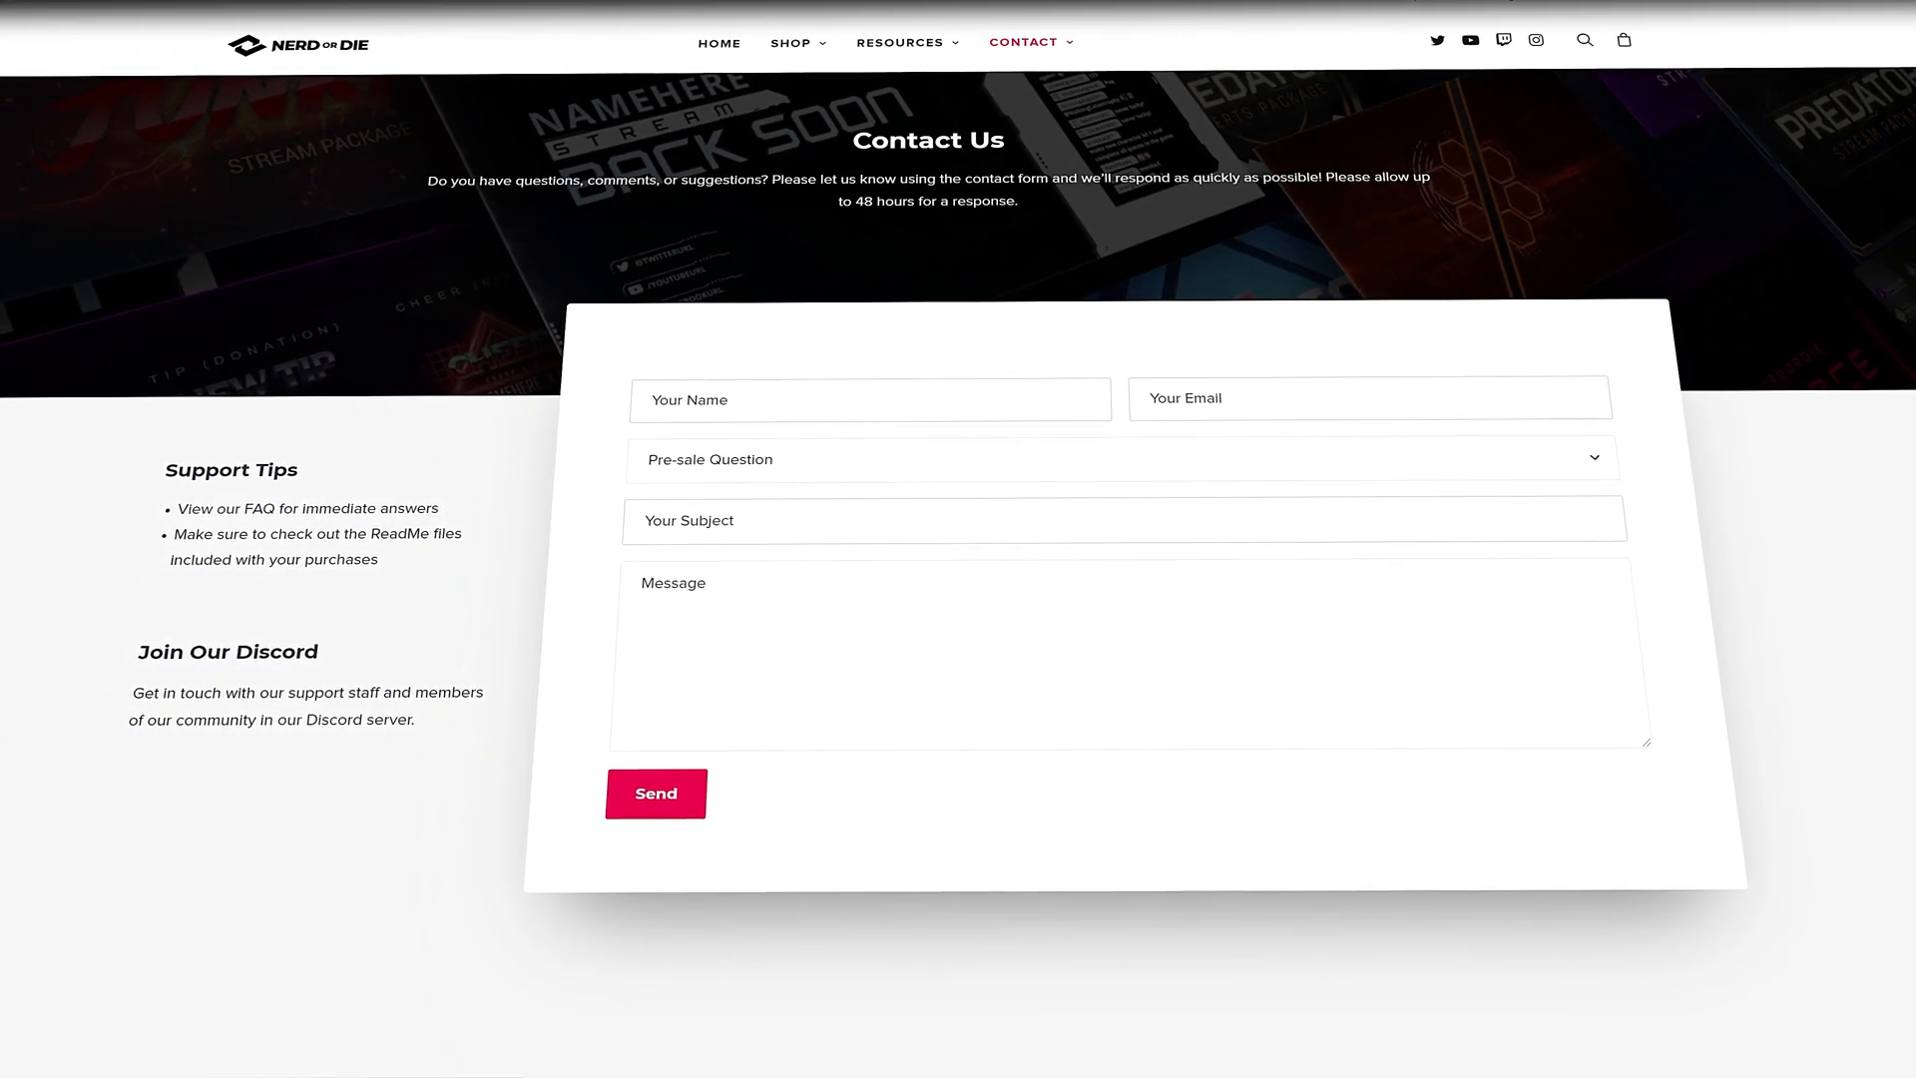
{"action": "scroll", "scroll_direction": "down", "scroll_amount": 3}
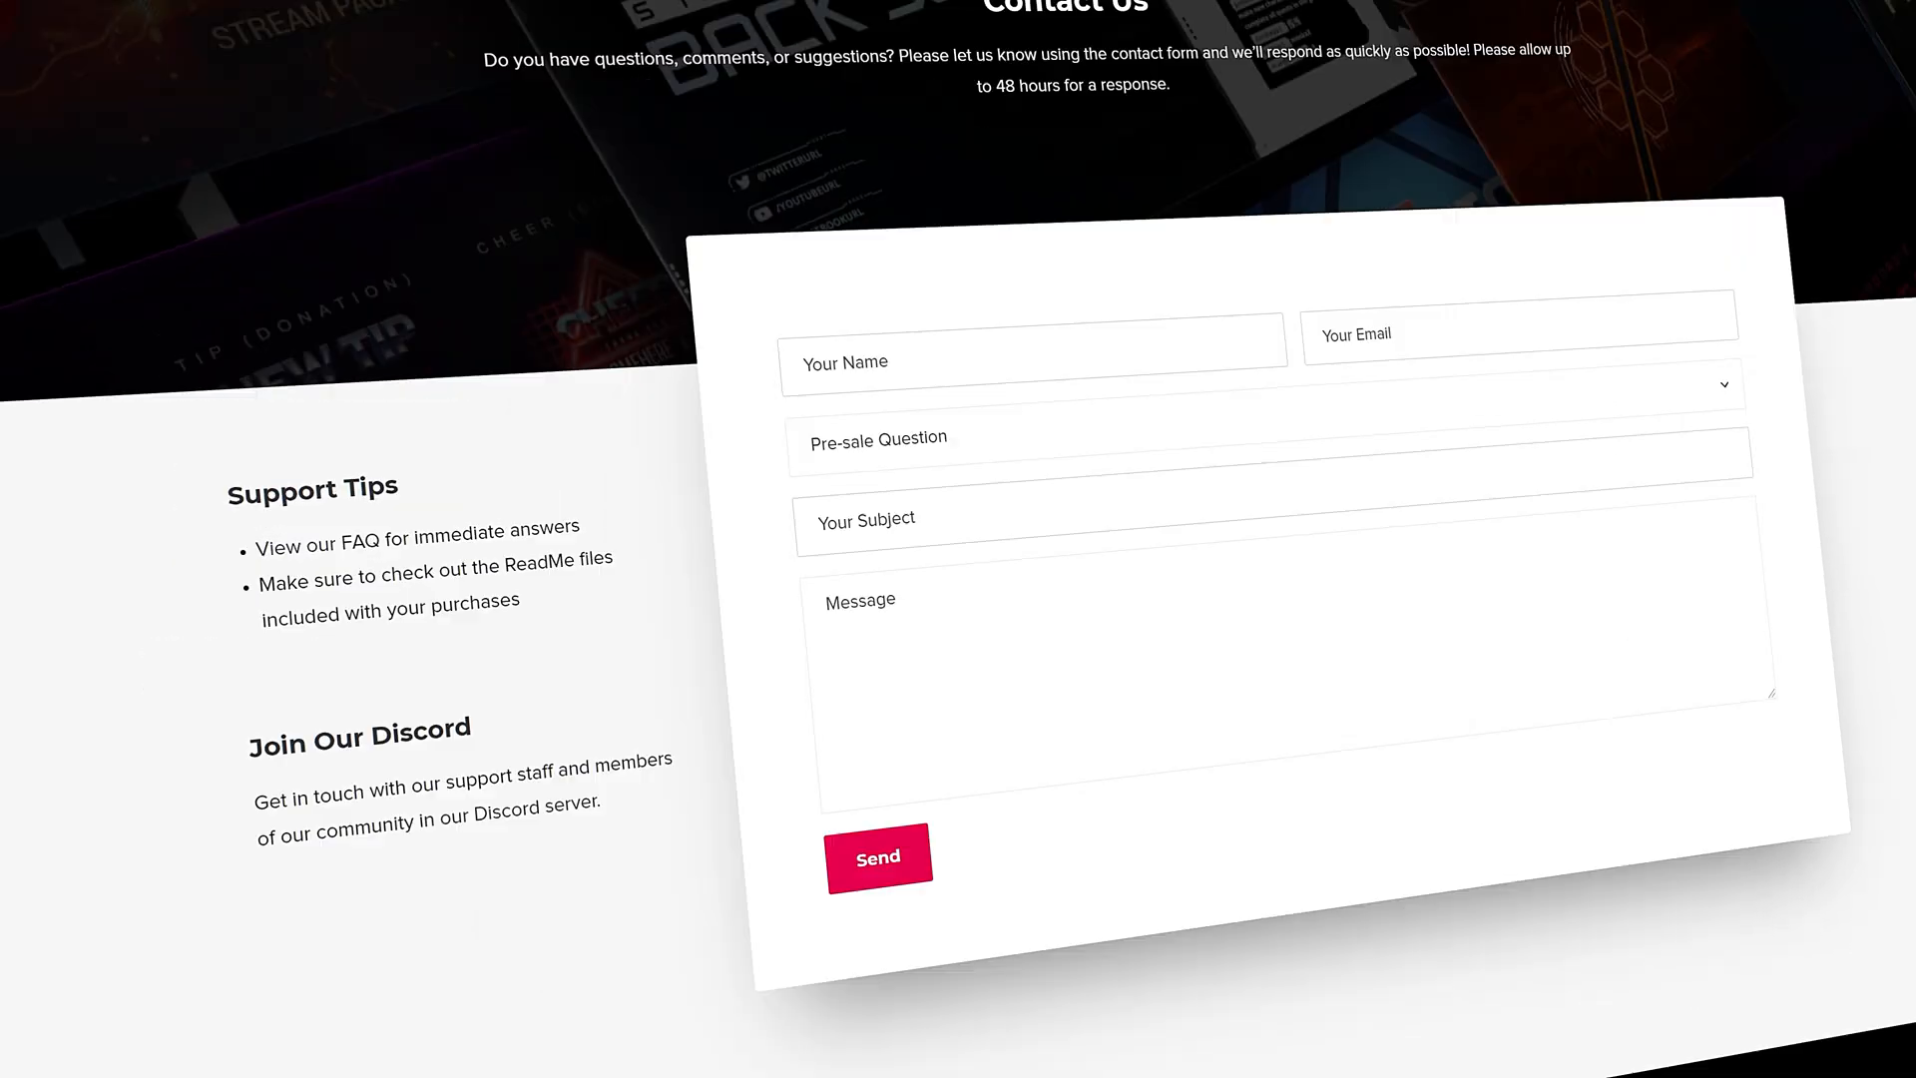